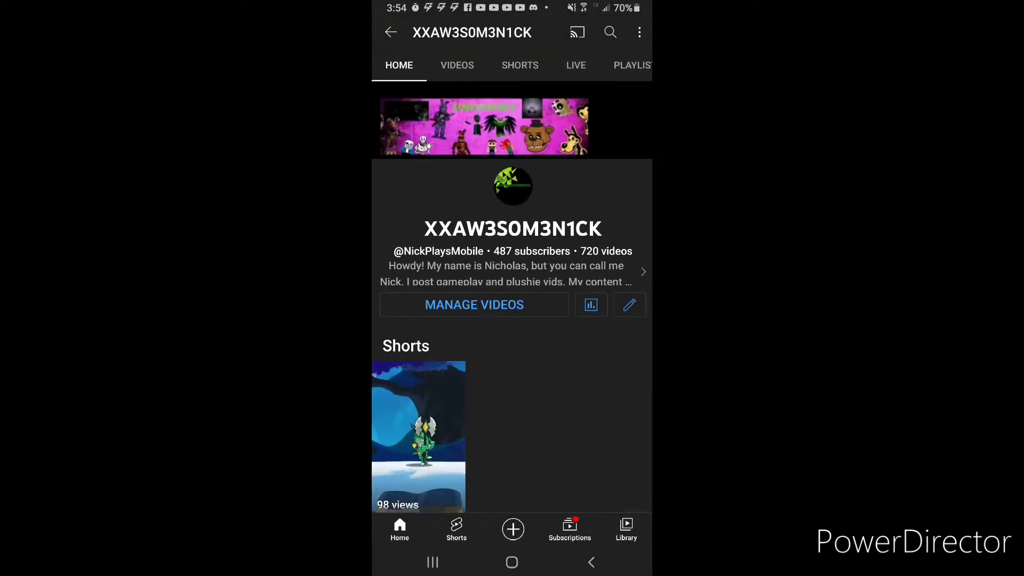
# Show the channel's uploaded videos, scroll to the older Bendy gameplay uploads and open one.
pyautogui.click(456, 64)
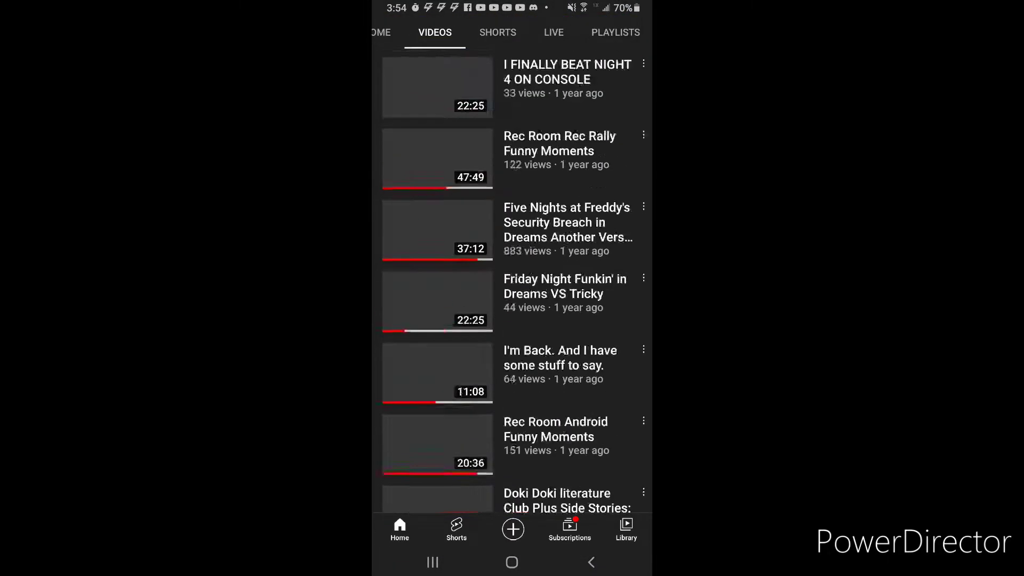
pyautogui.scroll(-3)
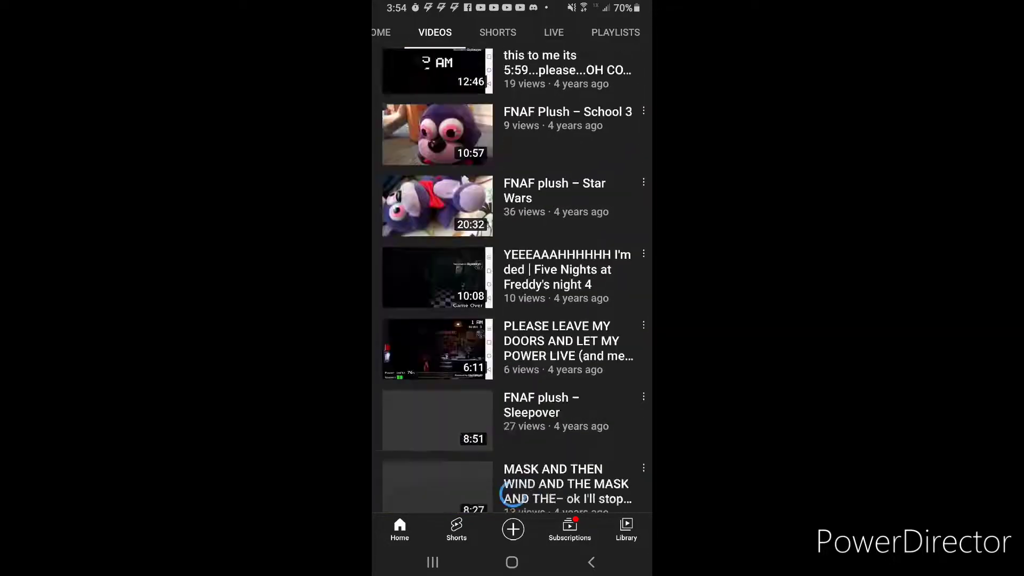
pyautogui.scroll(-3)
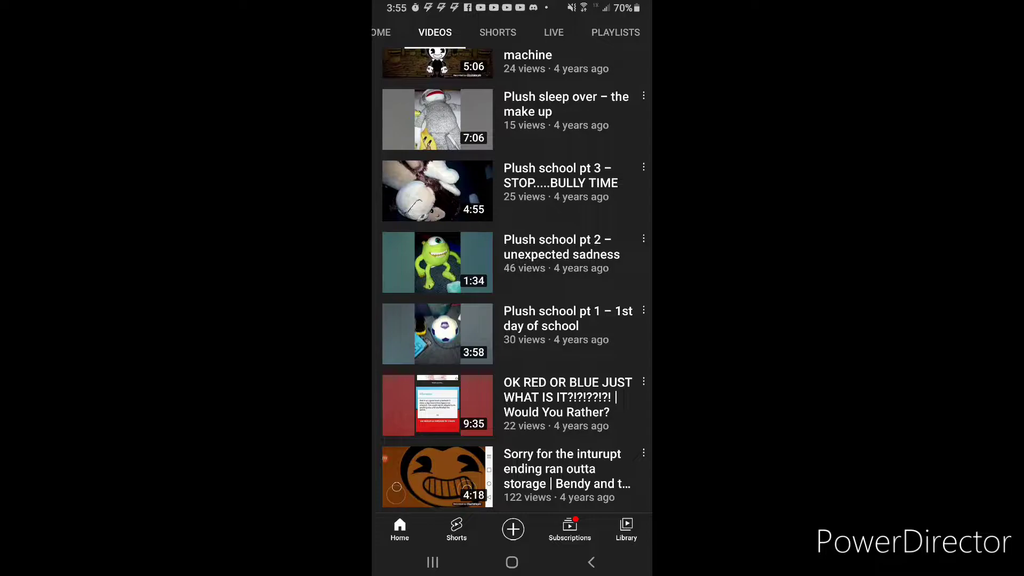
pyautogui.click(437, 475)
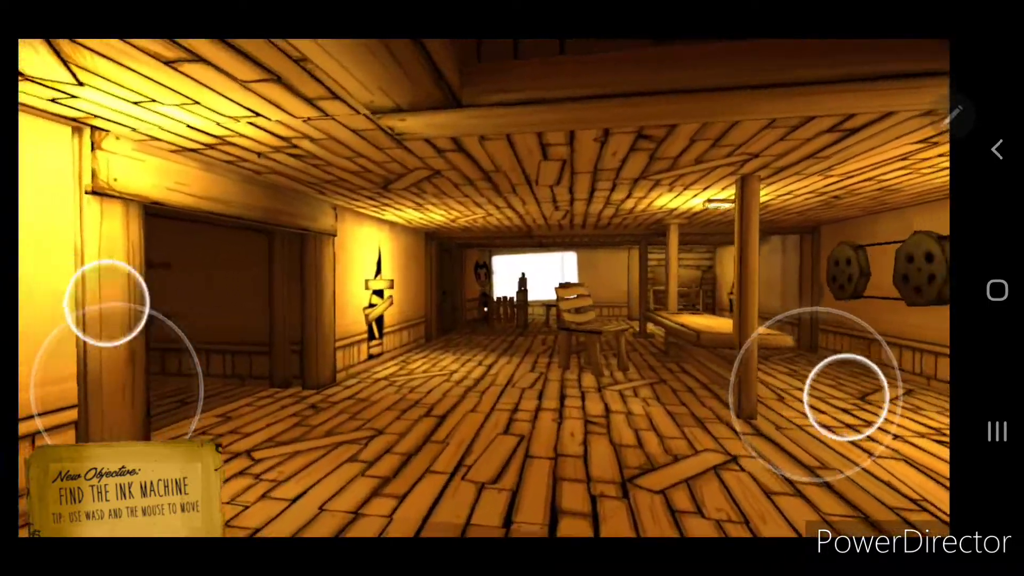
# Walk through the film-reel room past the worktable to the doorway overlooking the ink machine.
pyautogui.moveTo(842, 392); pyautogui.dragTo(810, 378)
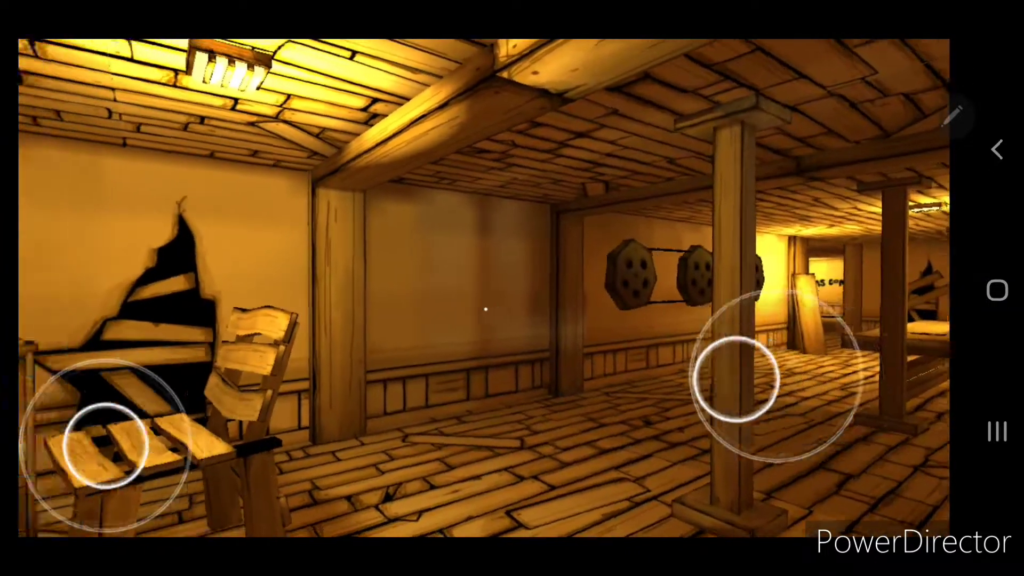
pyautogui.moveTo(738, 392); pyautogui.dragTo(856, 418)
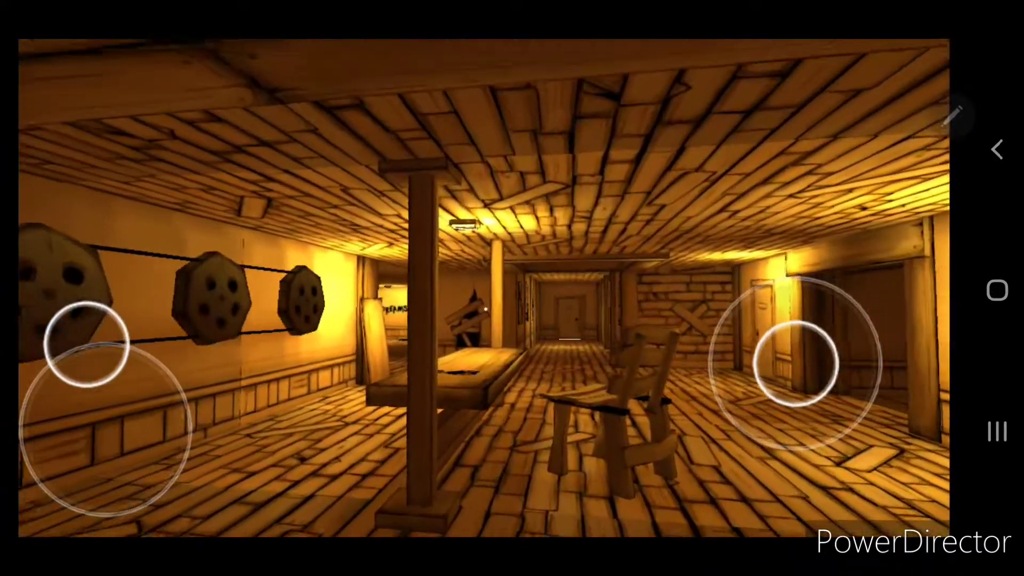
pyautogui.moveTo(791, 364); pyautogui.dragTo(771, 374)
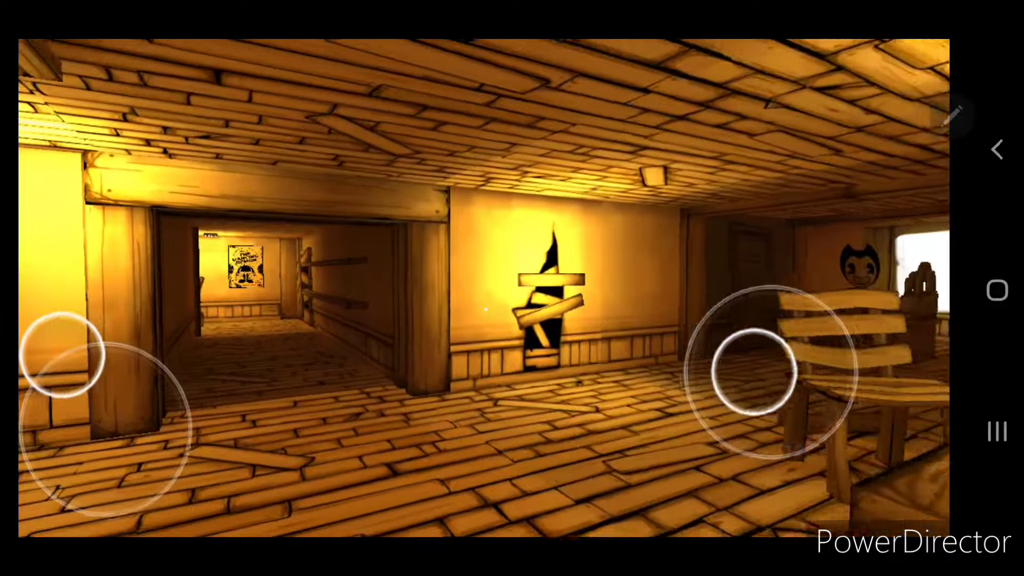
pyautogui.moveTo(757, 372); pyautogui.dragTo(783, 378)
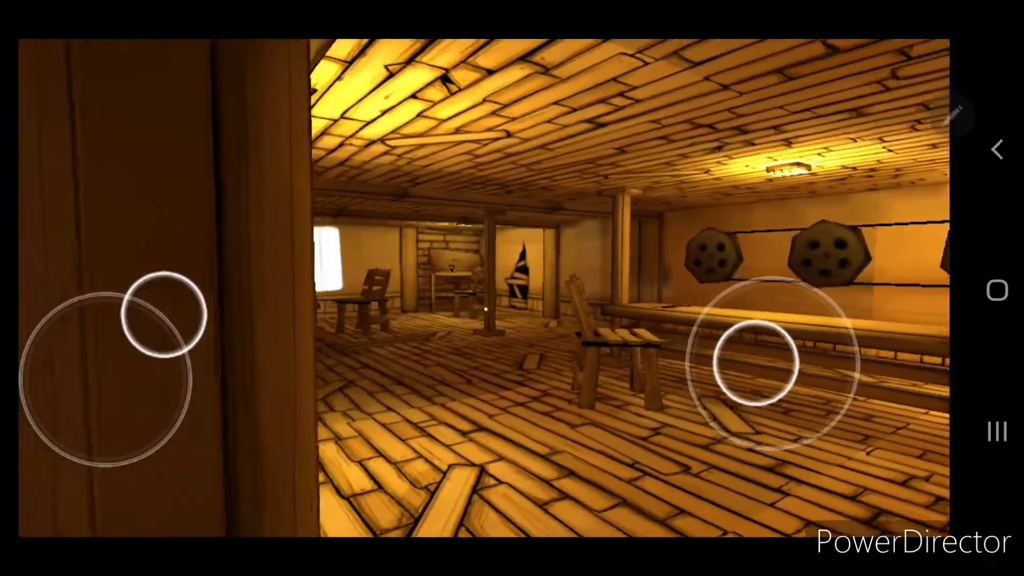
pyautogui.moveTo(757, 366); pyautogui.dragTo(816, 352)
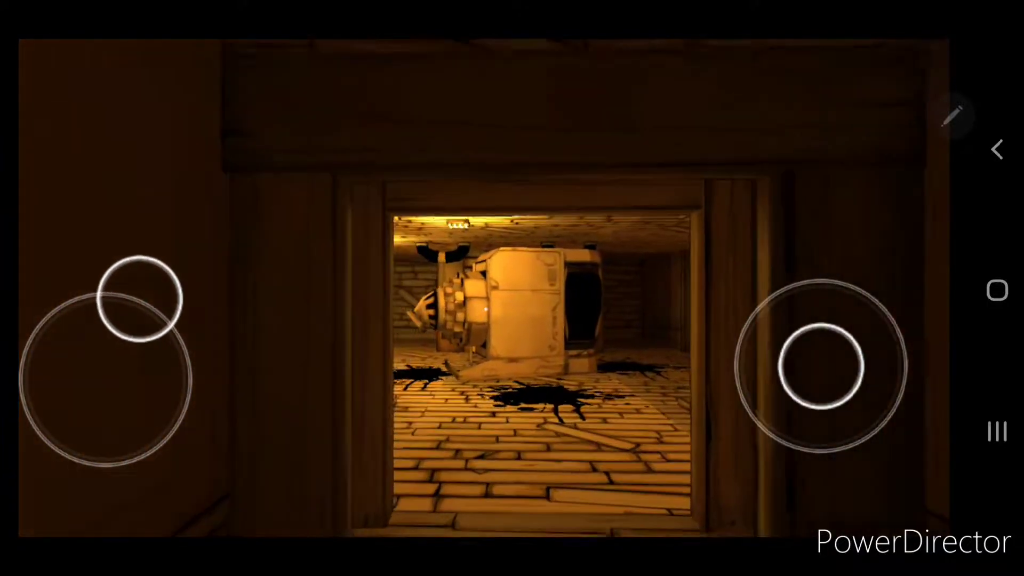
# Walk from the ink machine doorway down the corridor past the Little Devil Darlin' poster.
pyautogui.moveTo(821, 366); pyautogui.dragTo(803, 378)
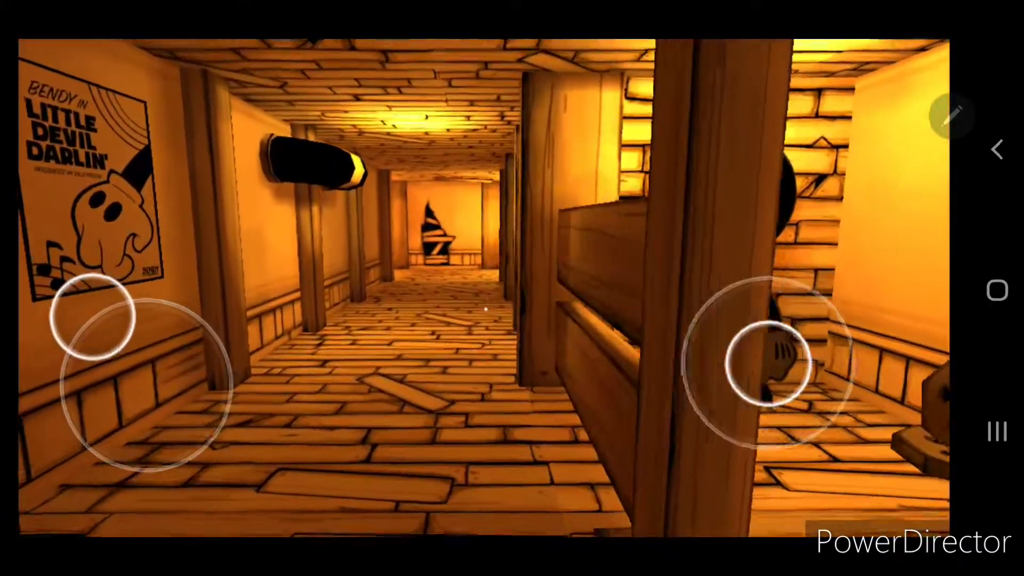
pyautogui.moveTo(777, 366); pyautogui.dragTo(790, 379)
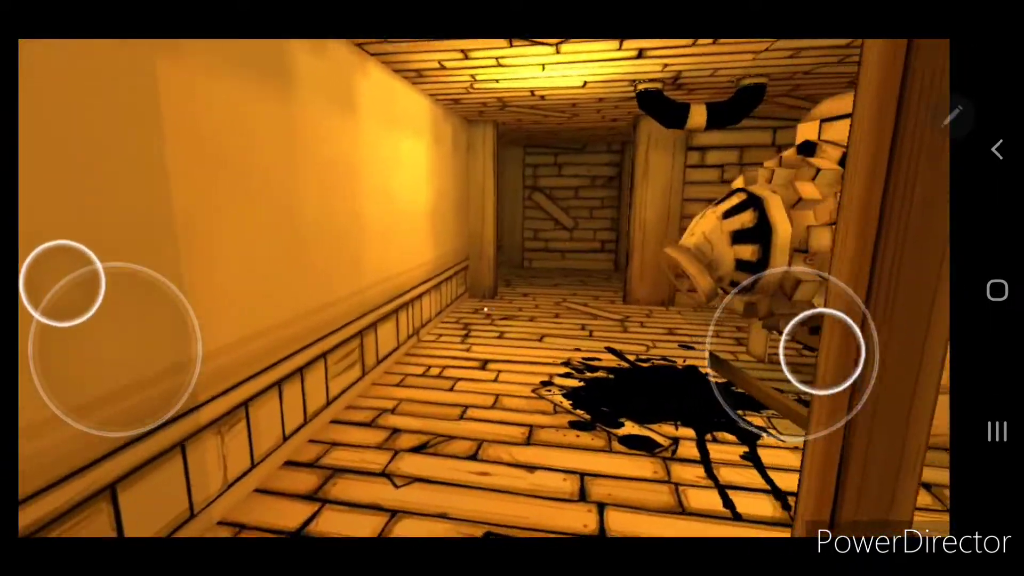
# Walk from Boris down the tilted-poster hallway and inspect the desk with the Bendy doll.
pyautogui.moveTo(817, 353); pyautogui.dragTo(790, 337)
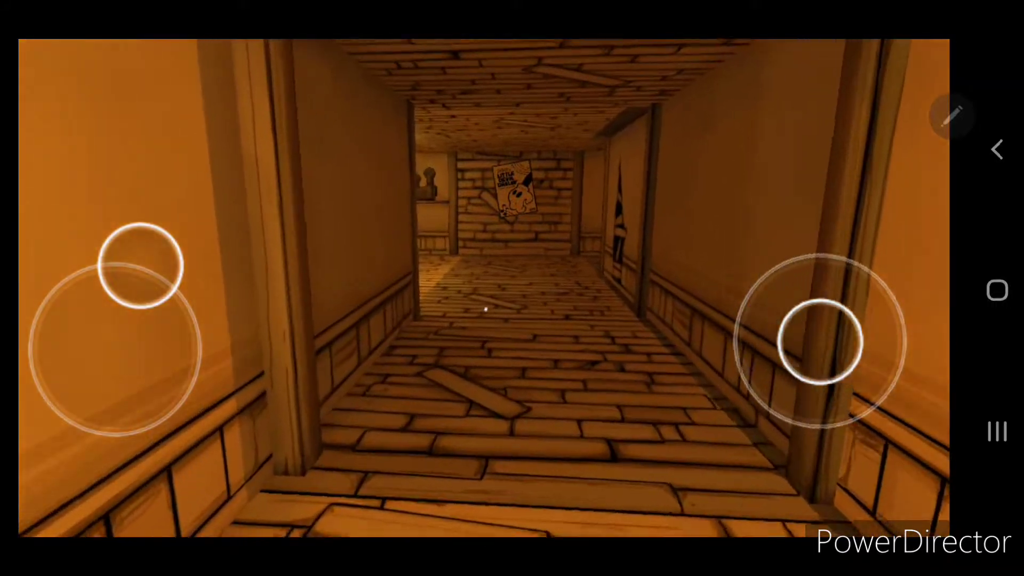
pyautogui.moveTo(813, 343); pyautogui.dragTo(790, 332)
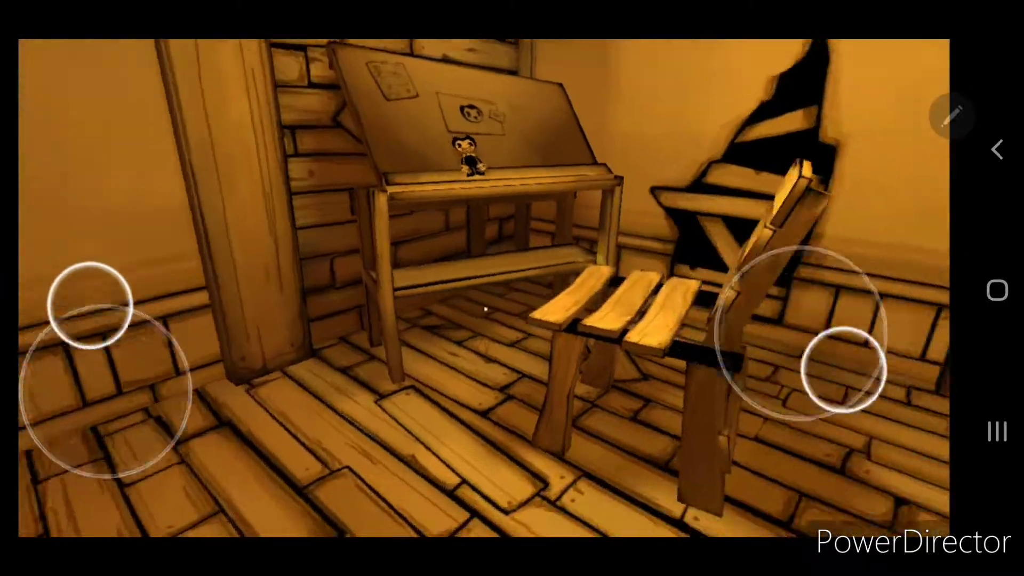
pyautogui.moveTo(836, 366); pyautogui.dragTo(738, 352)
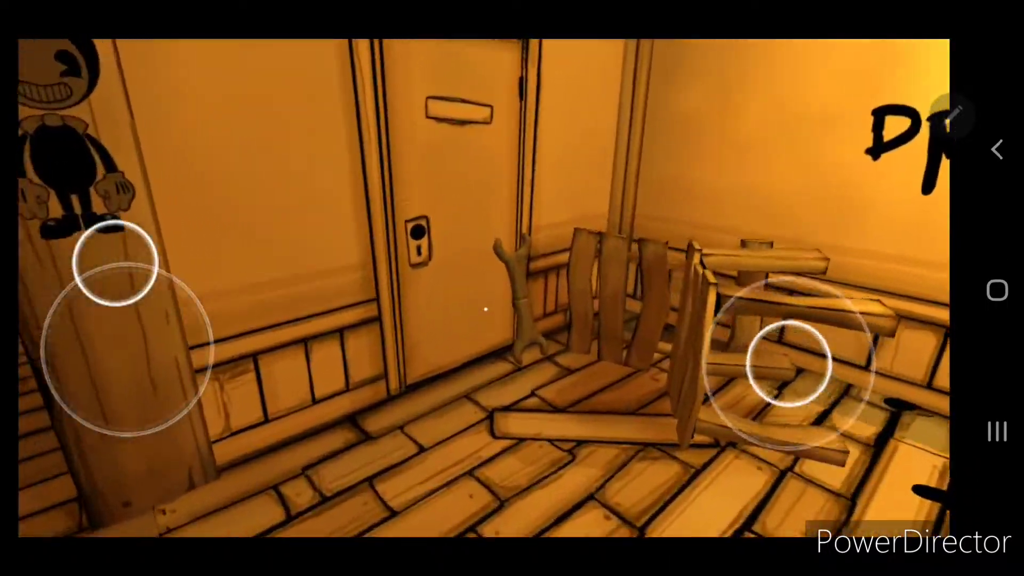
# Leave the wrench room, follow the hallway of doors, and pass the fallen Boris cutout.
pyautogui.moveTo(791, 362); pyautogui.dragTo(771, 363)
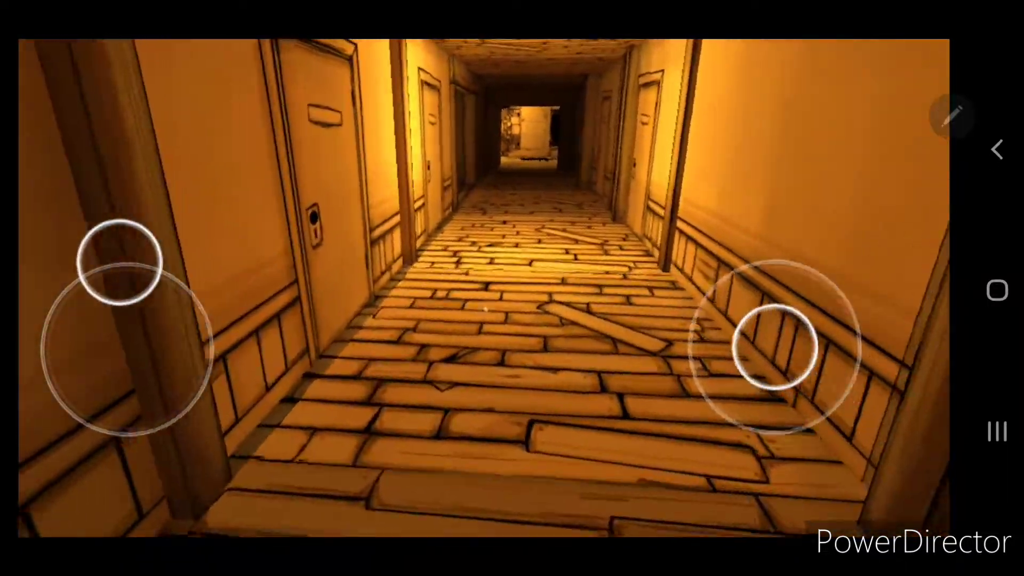
pyautogui.moveTo(773, 346); pyautogui.dragTo(797, 352)
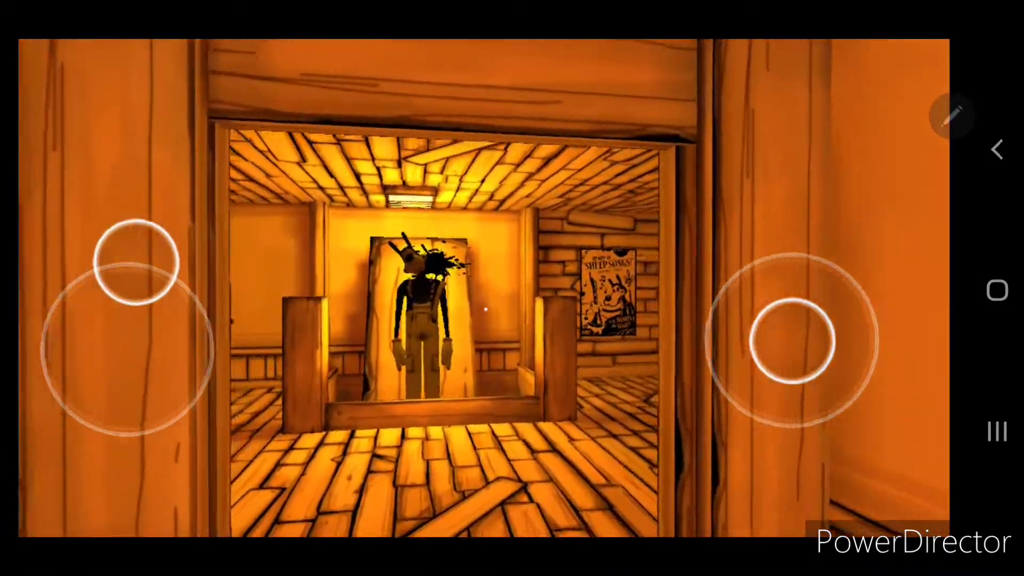
pyautogui.moveTo(790, 343); pyautogui.dragTo(803, 356)
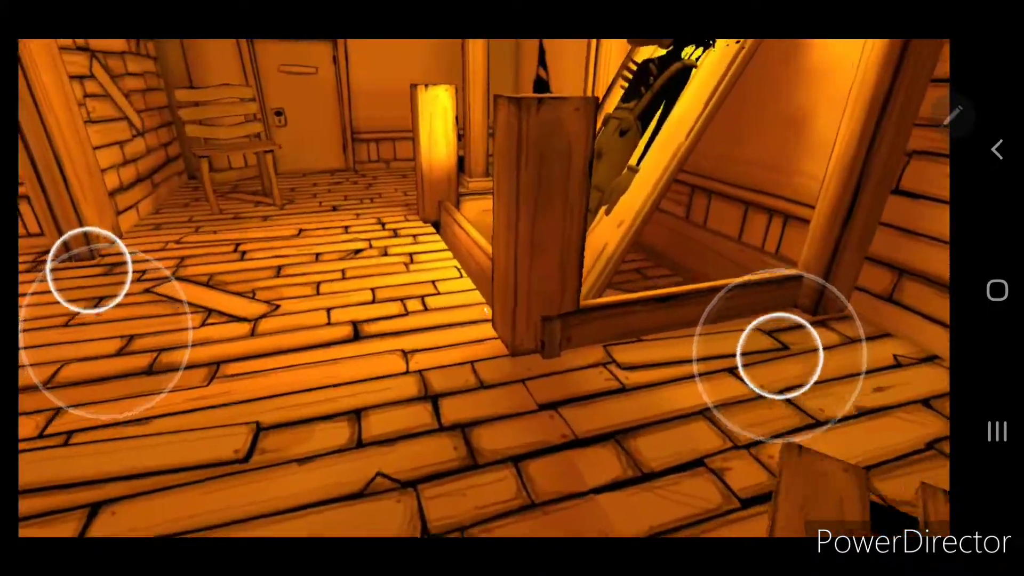
pyautogui.moveTo(777, 356); pyautogui.dragTo(731, 340)
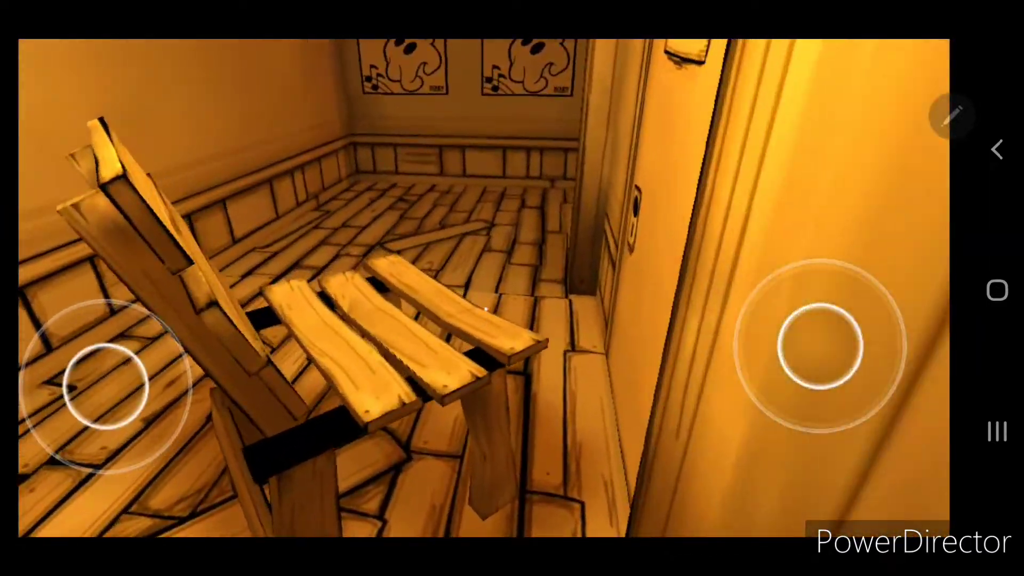
# Walk past the chair into the next room and look over the projector room's seats.
pyautogui.moveTo(810, 346); pyautogui.dragTo(751, 337)
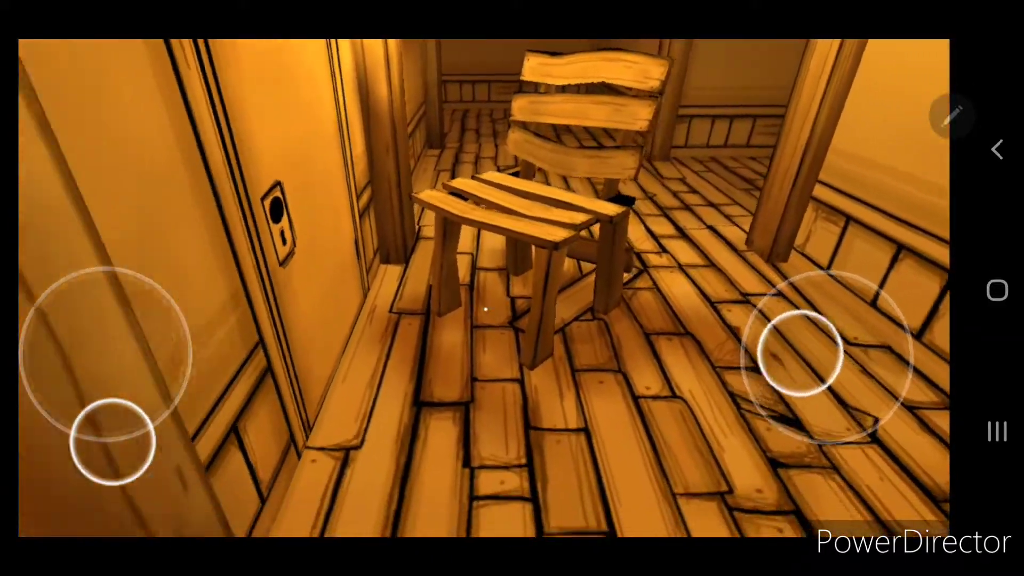
pyautogui.moveTo(105, 352); pyautogui.dragTo(189, 346)
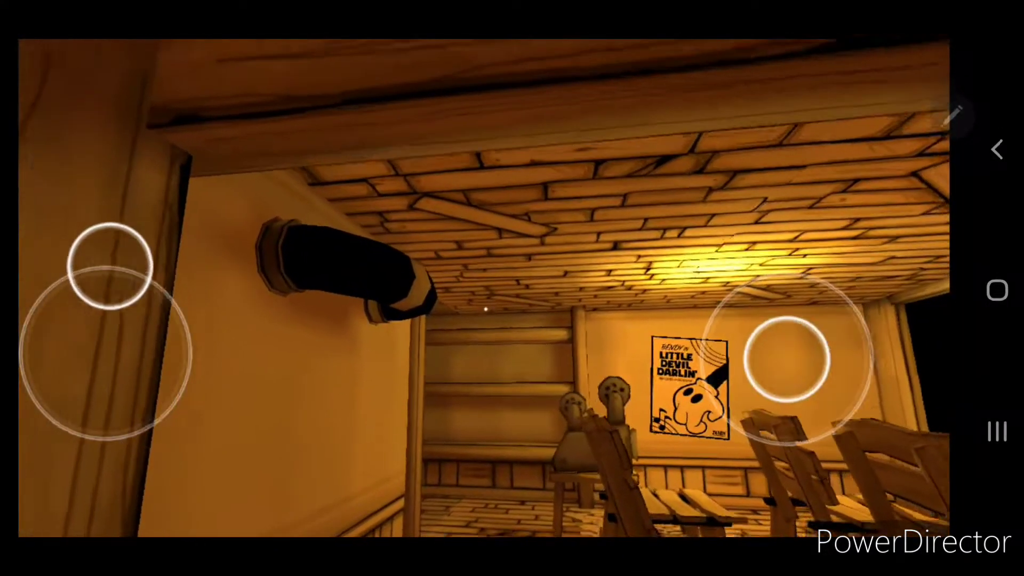
pyautogui.moveTo(790, 359); pyautogui.dragTo(783, 327)
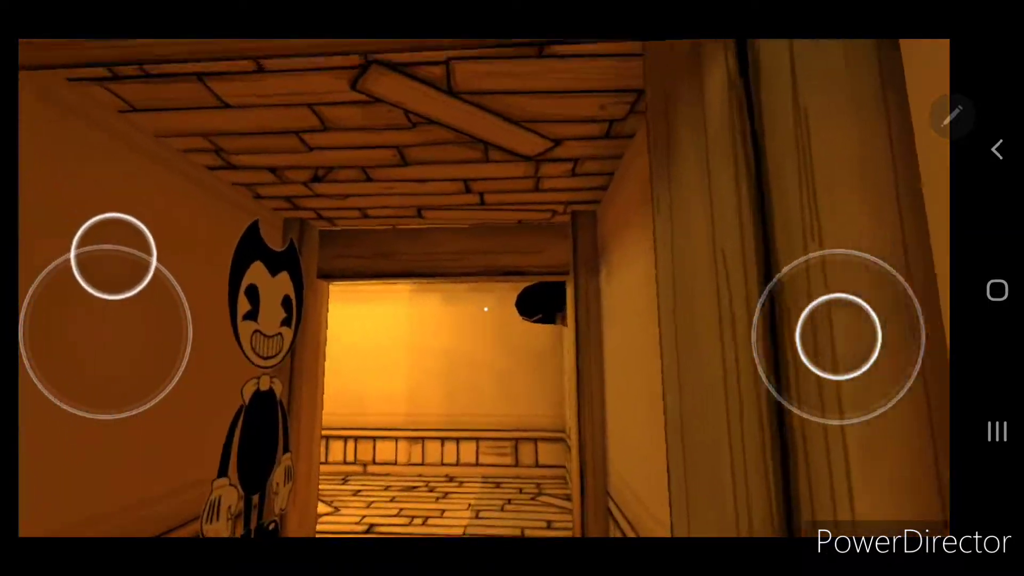
# Walk the narrow corridor to the boarded window, then turn down the tilted-poster hallway.
pyautogui.moveTo(832, 336); pyautogui.dragTo(777, 398)
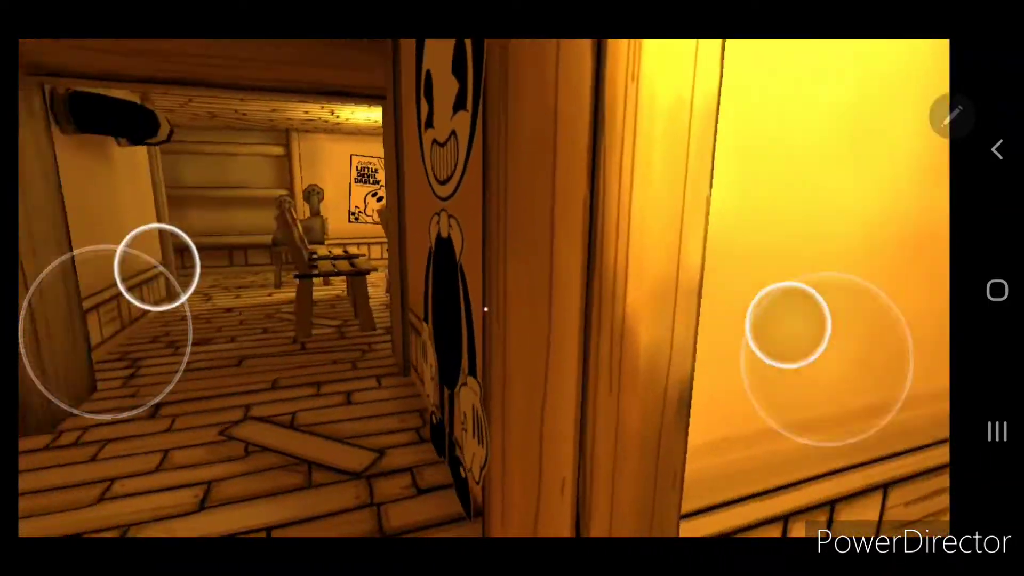
pyautogui.moveTo(822, 340); pyautogui.dragTo(843, 337)
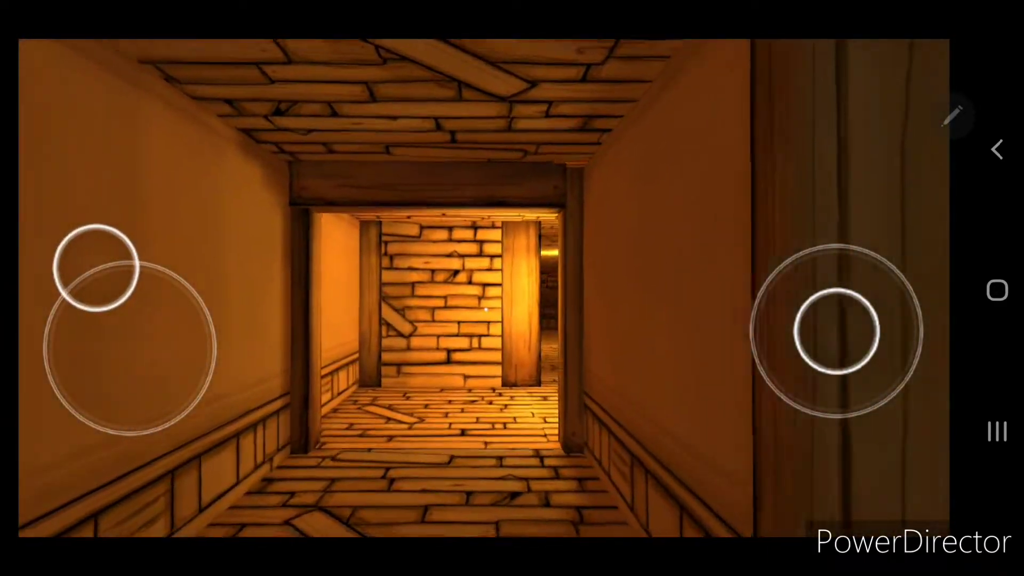
pyautogui.moveTo(836, 329); pyautogui.dragTo(875, 333)
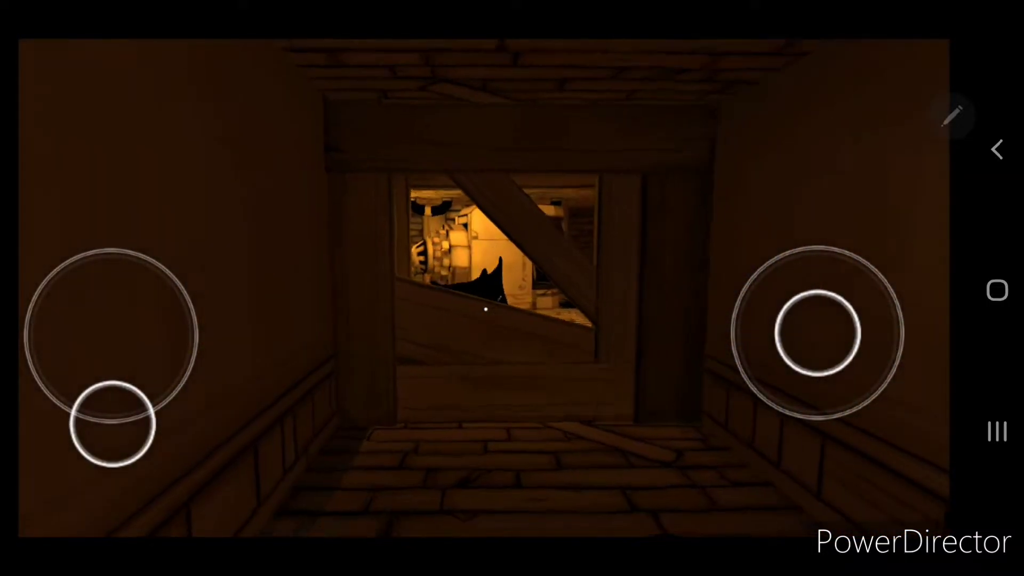
pyautogui.moveTo(814, 335); pyautogui.dragTo(862, 333)
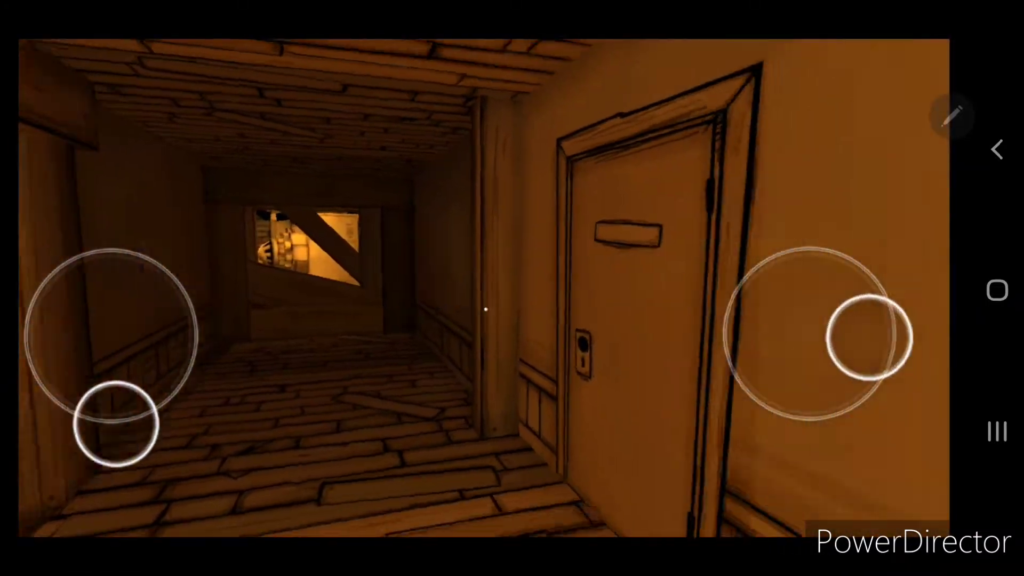
pyautogui.moveTo(858, 337); pyautogui.dragTo(819, 335)
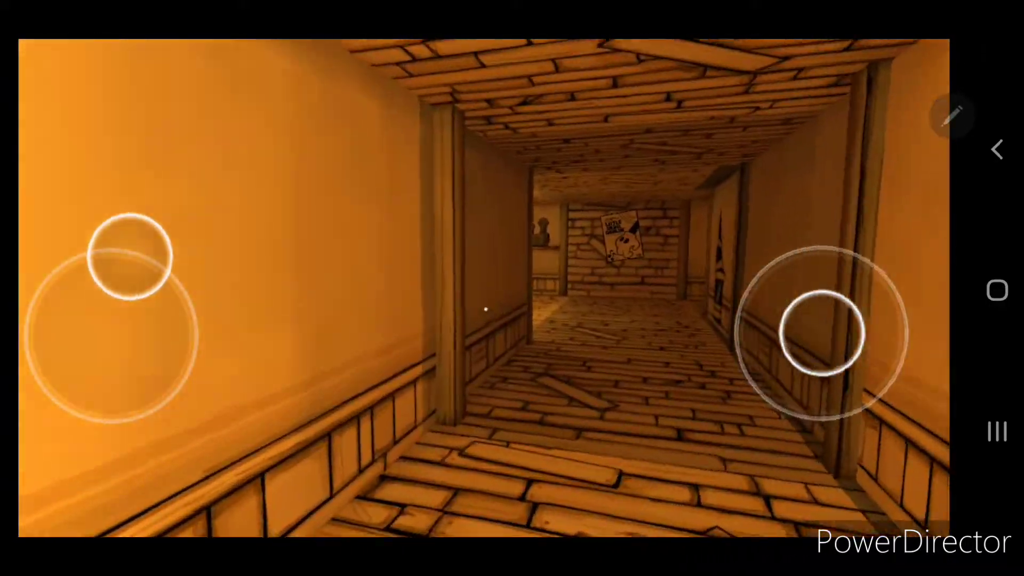